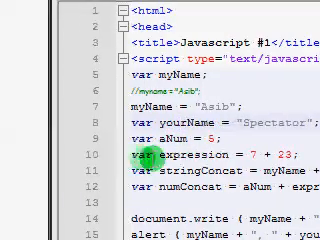
{"action": "scroll", "scroll_direction": "down", "scroll_amount": 3}
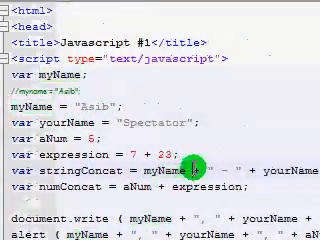
{"action": "scroll", "scroll_direction": "down", "scroll_amount": 3}
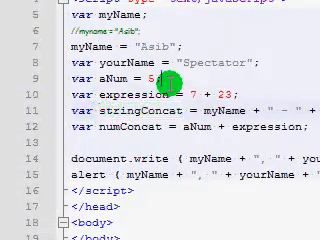
{"action": "scroll", "scroll_direction": "up", "scroll_amount": 3}
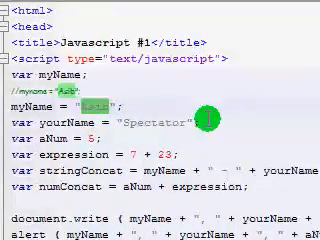
{"action": "scroll", "scroll_direction": "down", "scroll_amount": 3}
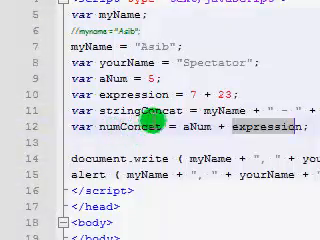
{"action": "scroll", "scroll_direction": "down", "scroll_amount": 3}
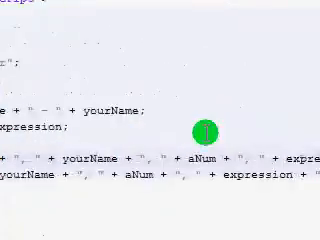
{"action": "scroll", "scroll_direction": "down", "scroll_amount": 3}
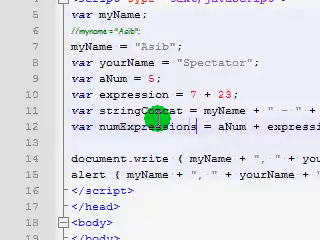
{"action": "scroll", "scroll_direction": "down", "scroll_amount": 3}
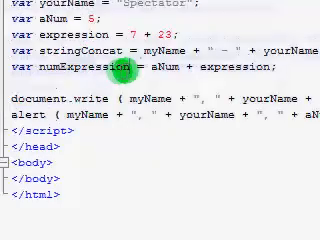
{"action": "scroll", "scroll_direction": "down", "scroll_amount": 3}
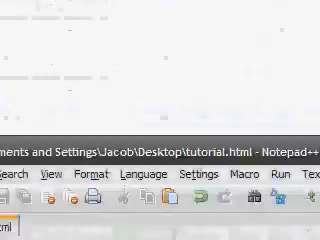
{"action": "scroll", "scroll_direction": "down", "scroll_amount": 3}
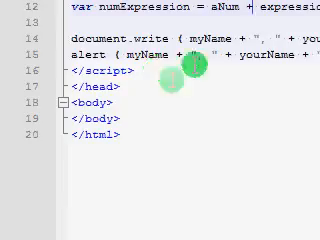
{"action": "scroll", "scroll_direction": "up", "scroll_amount": 3}
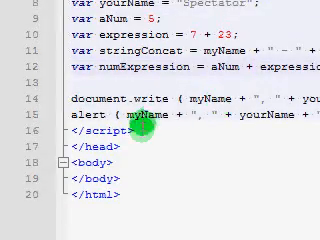